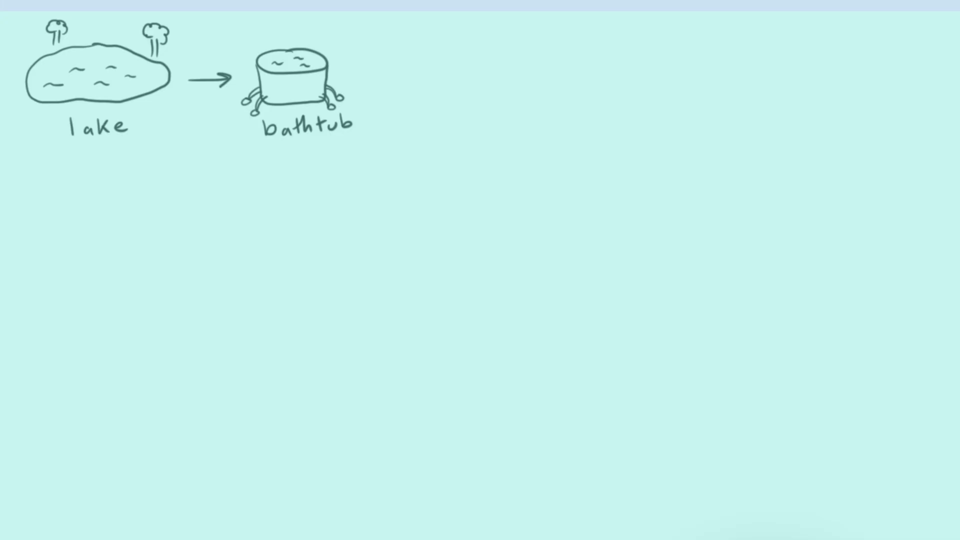
Draw a horizontal arrow from the bathtub toward the mug
left_click_drag(380, 76, 540, 76)
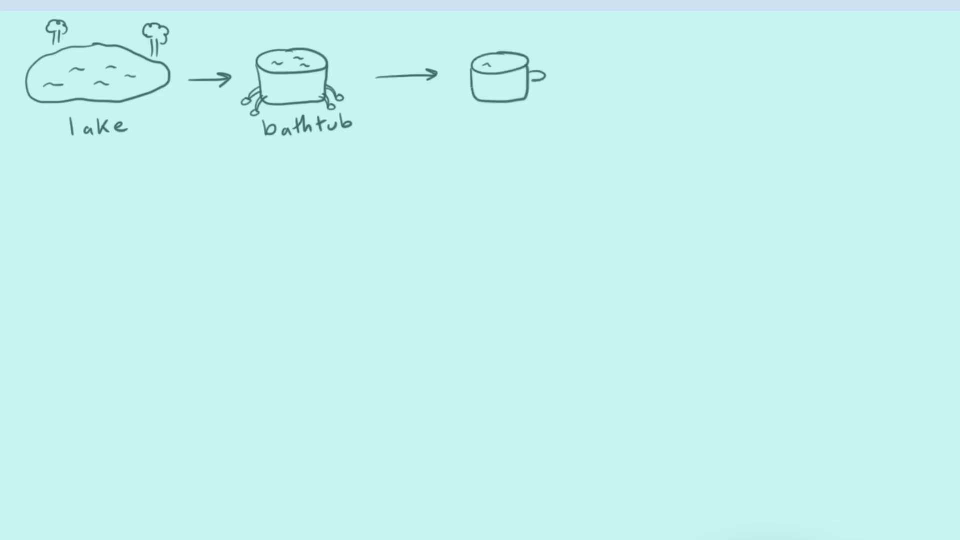